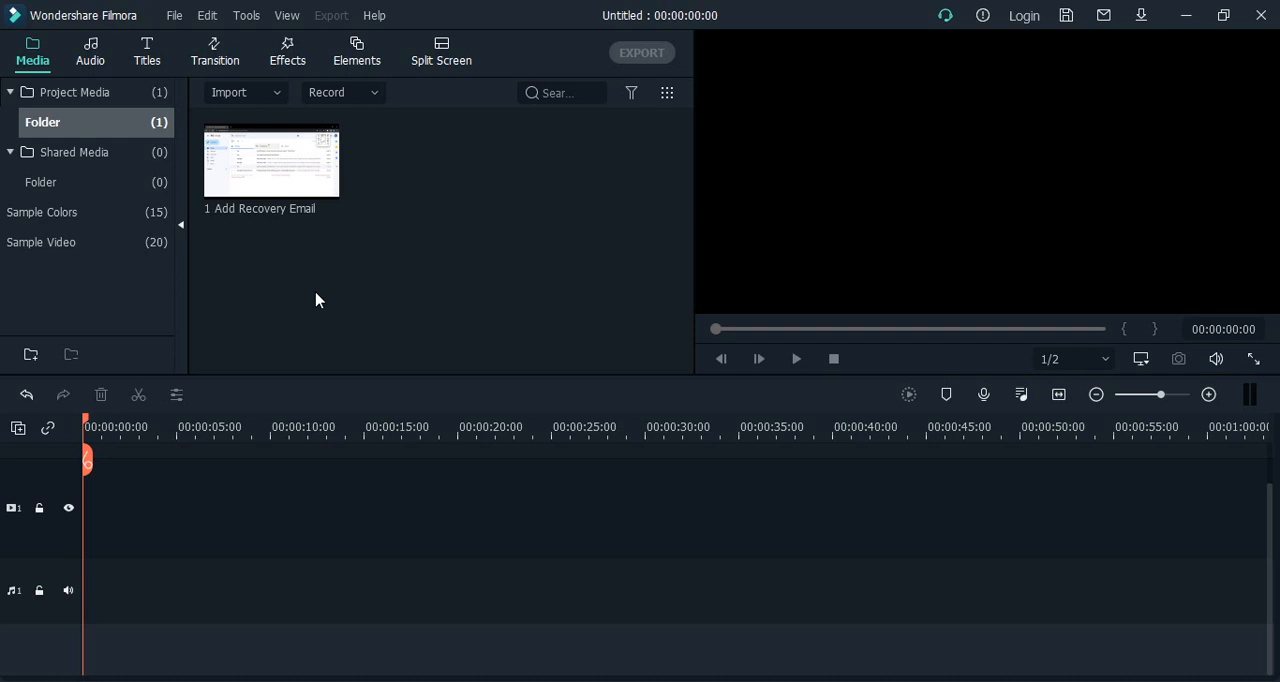
pyautogui.moveTo(137, 62)
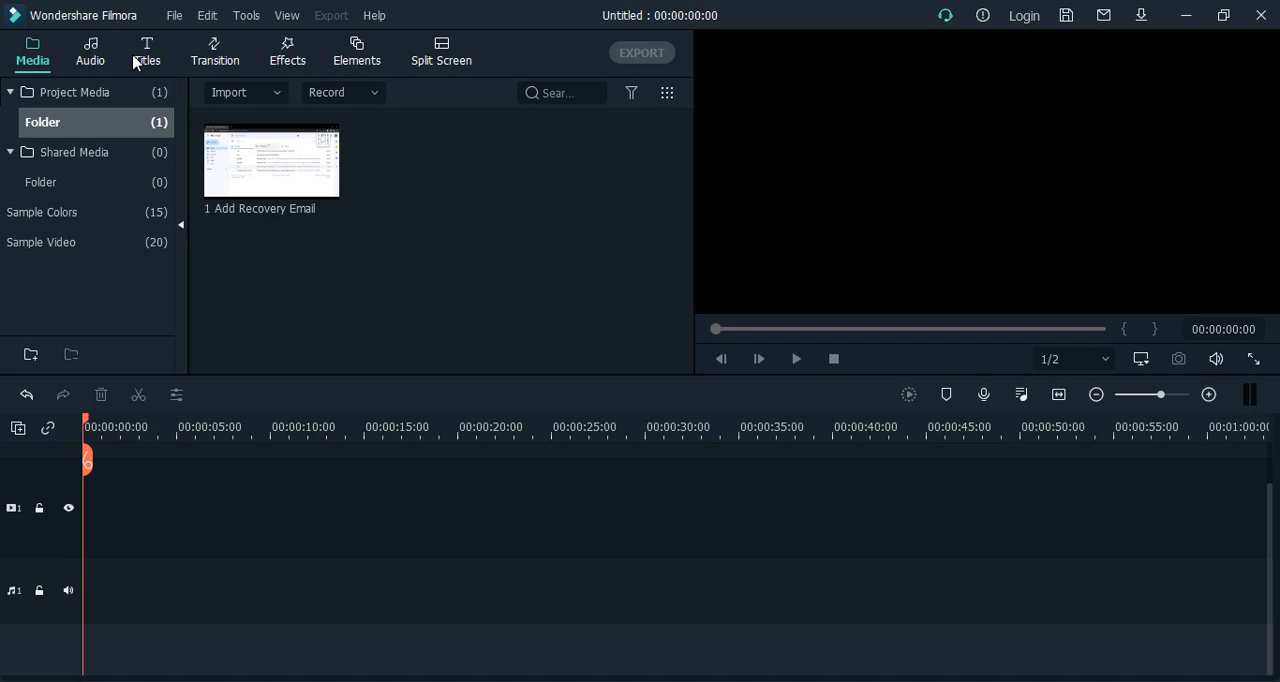
pyautogui.moveTo(571, 318)
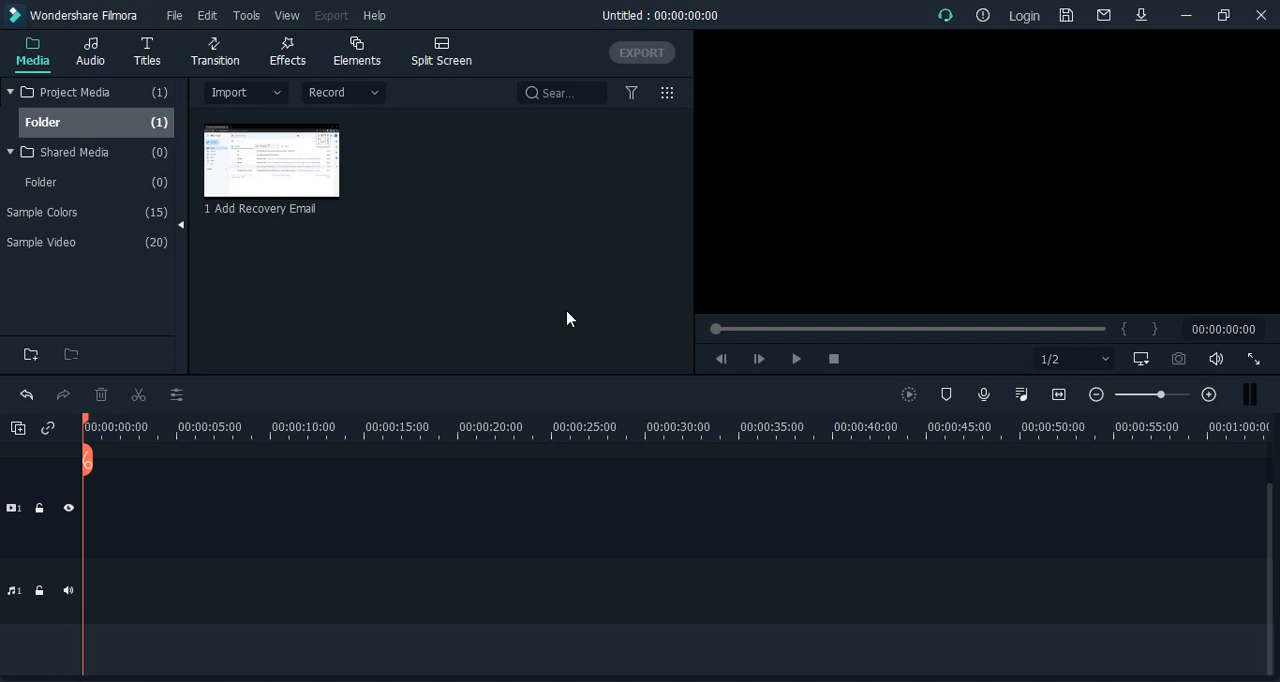
pyautogui.moveTo(209, 15)
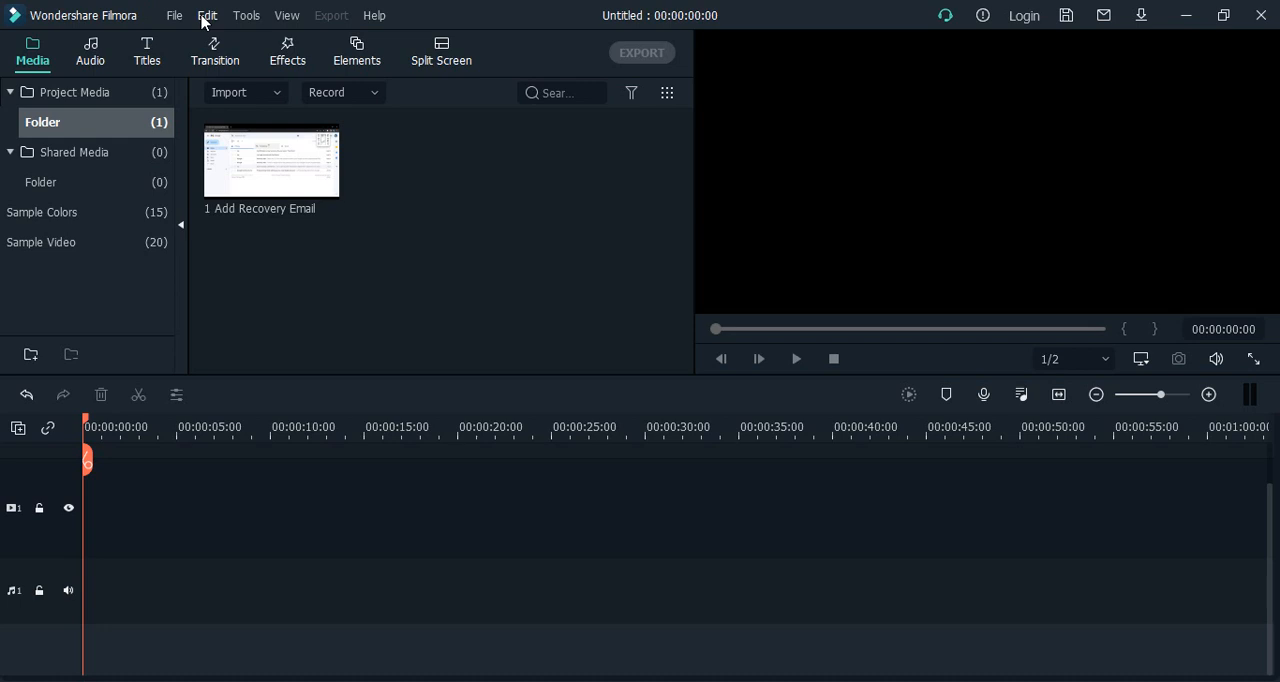
# Choose File > Import Media > Import a Media Folder to bring up Browse for Folder
pyautogui.click(180, 15)
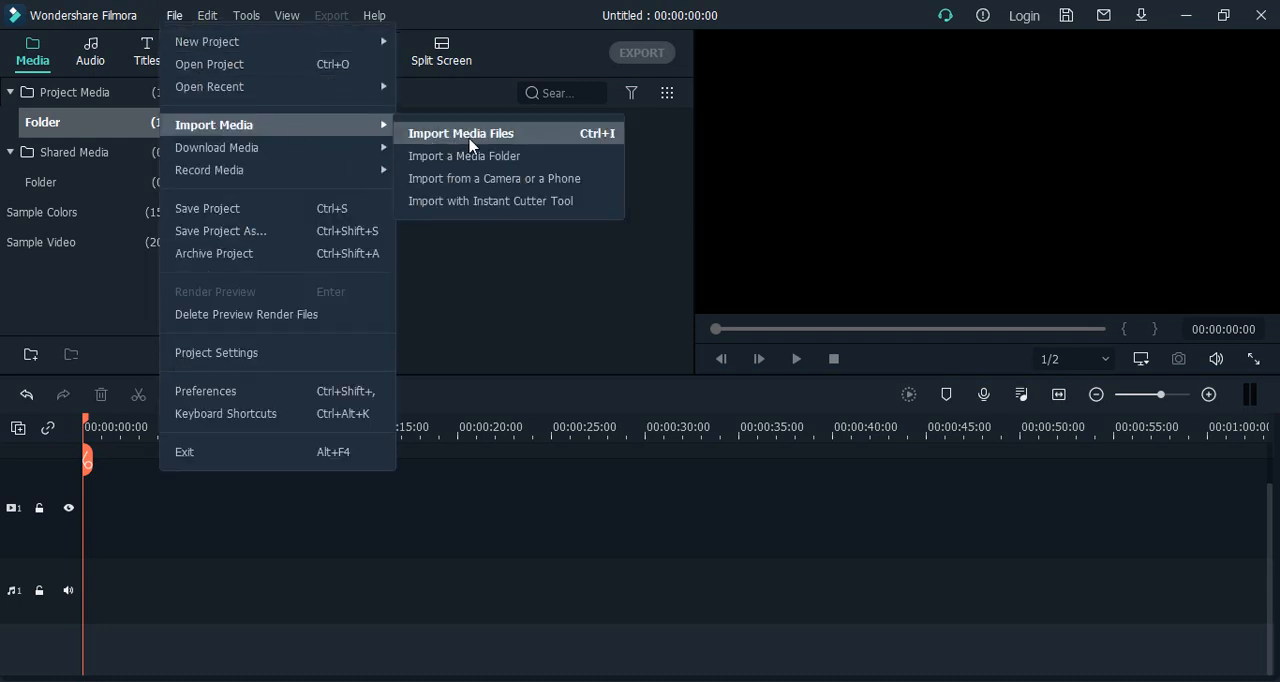
pyautogui.moveTo(473, 155)
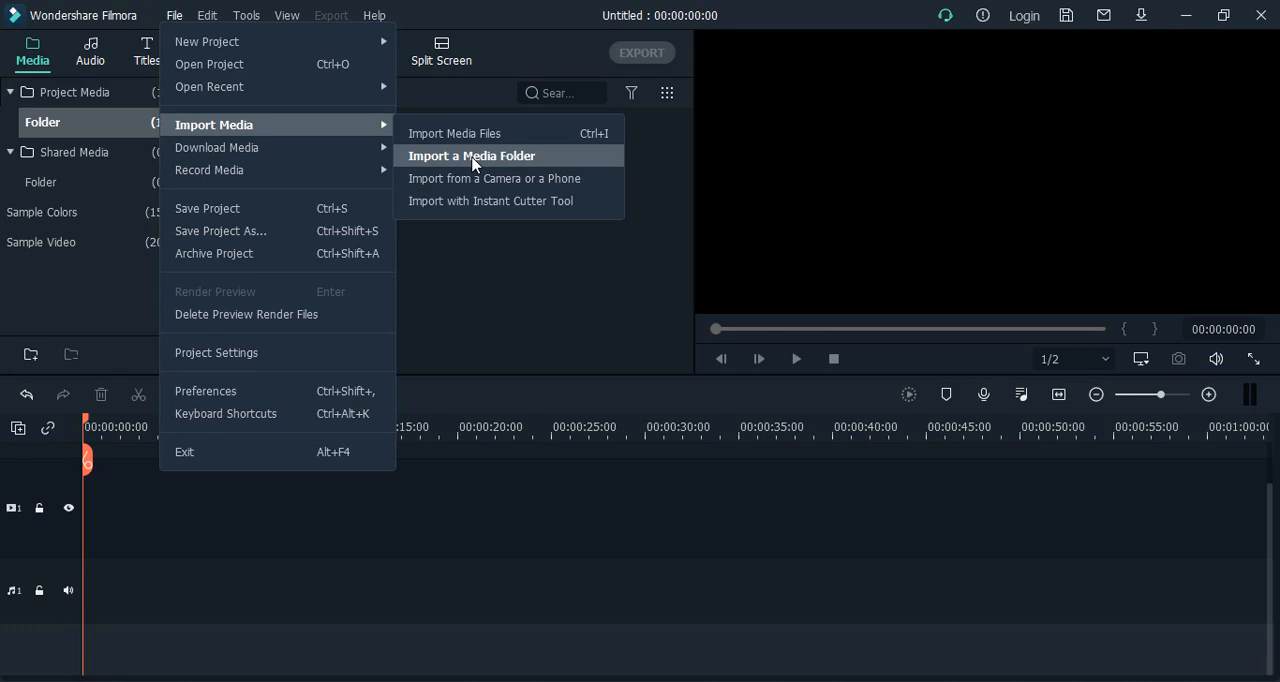
pyautogui.click(471, 155)
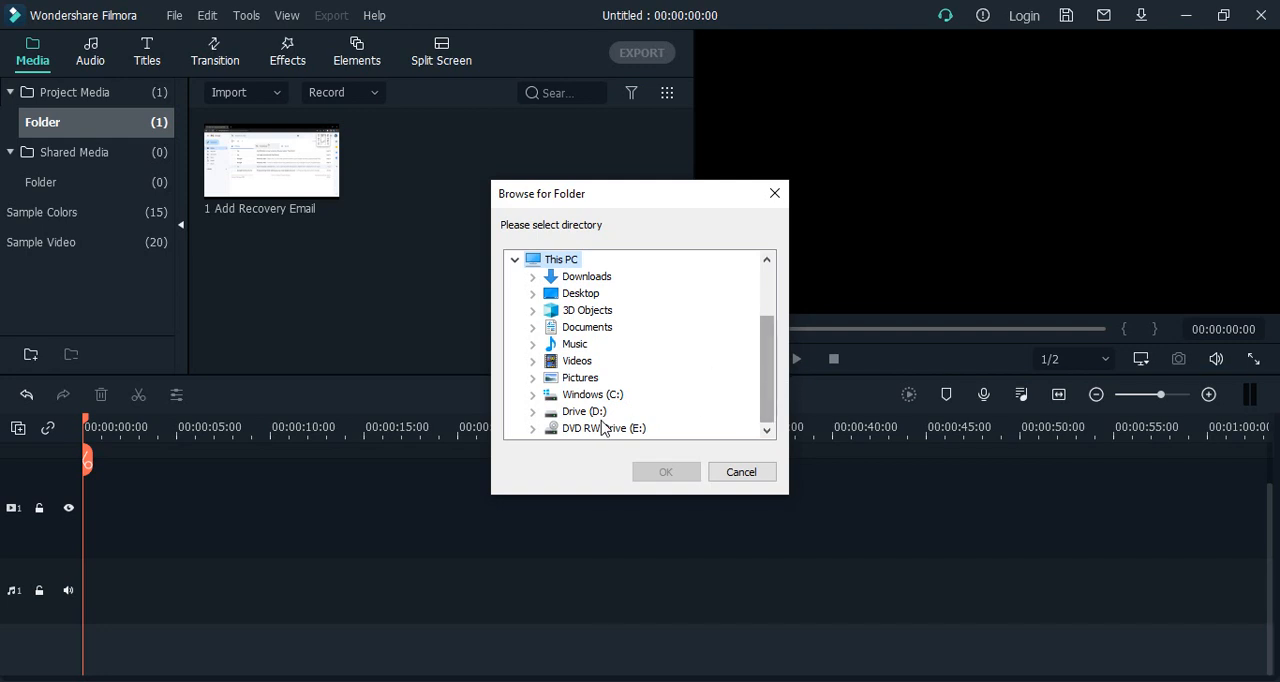
# Import the D:\Data\ProgrammingKnowledge\Filmora folder, adding the 'Importing Media Files' clip
pyautogui.click(533, 411)
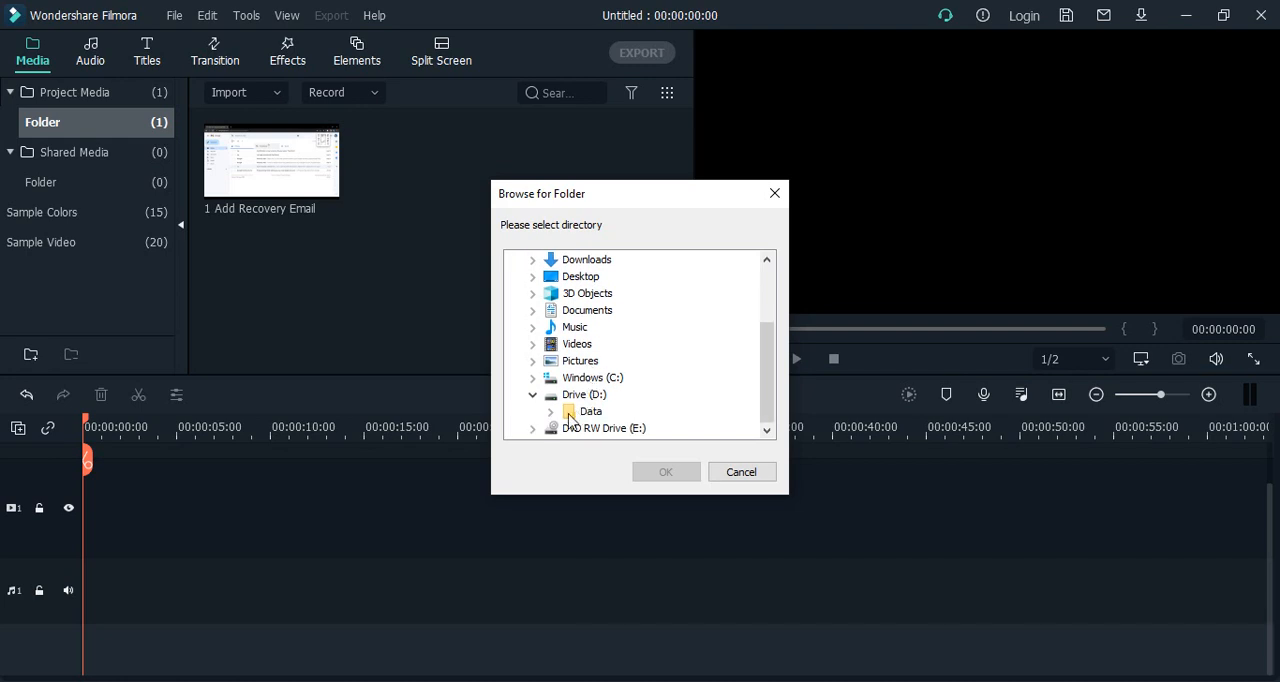
pyautogui.click(551, 411)
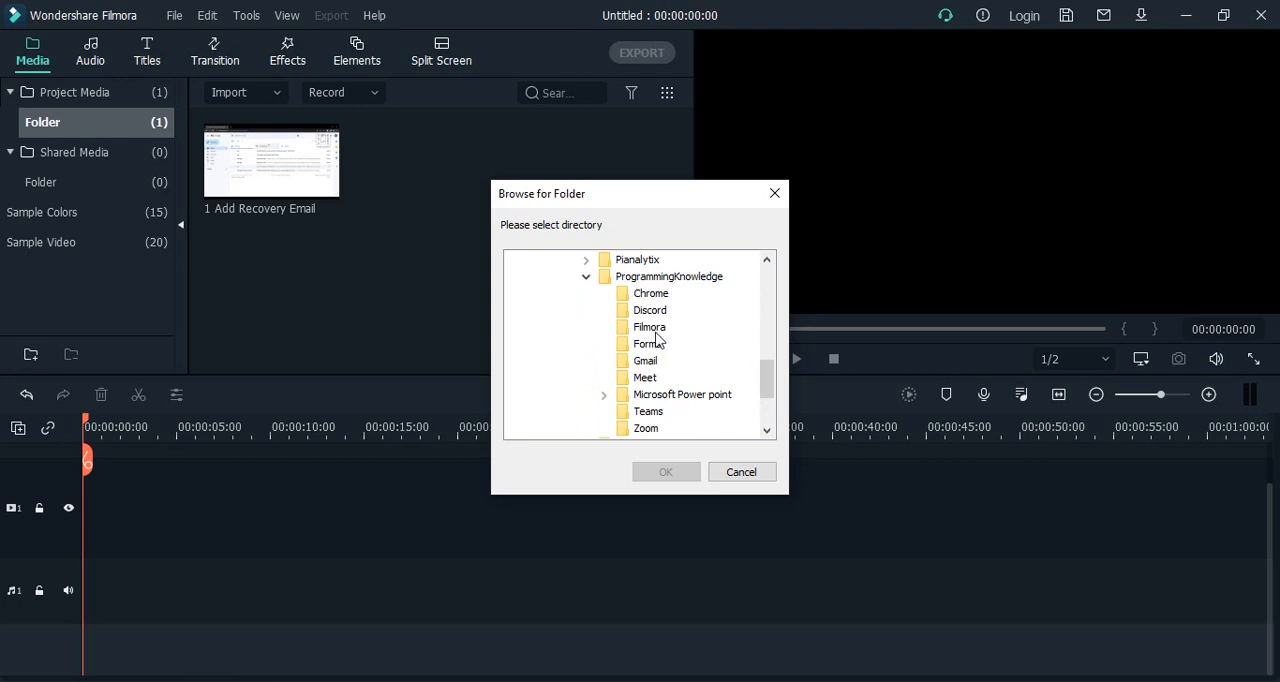
pyautogui.click(649, 327)
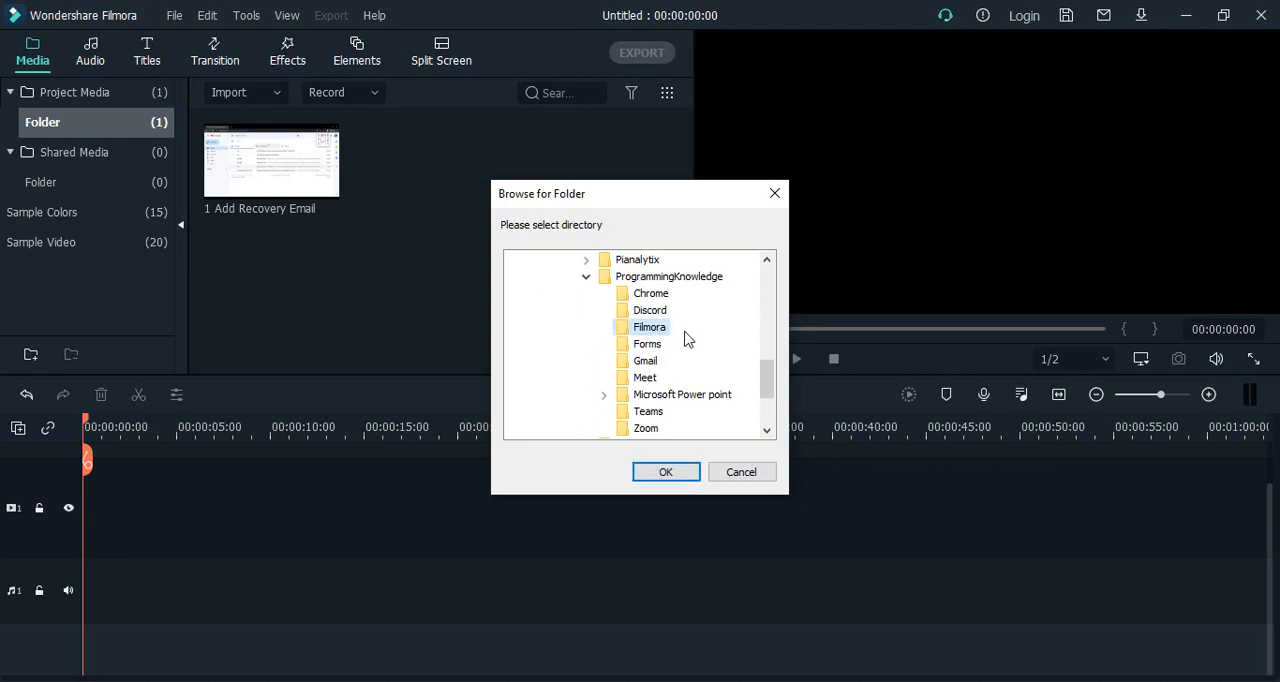
pyautogui.click(666, 471)
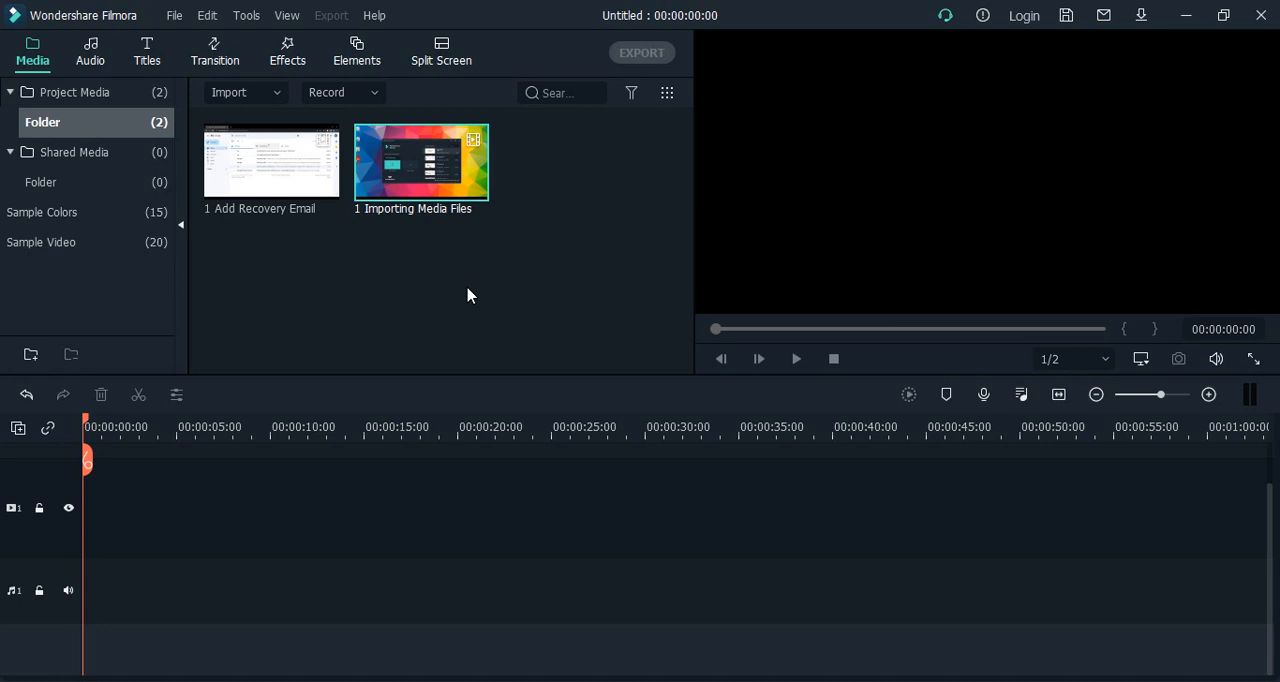
pyautogui.moveTo(452, 304)
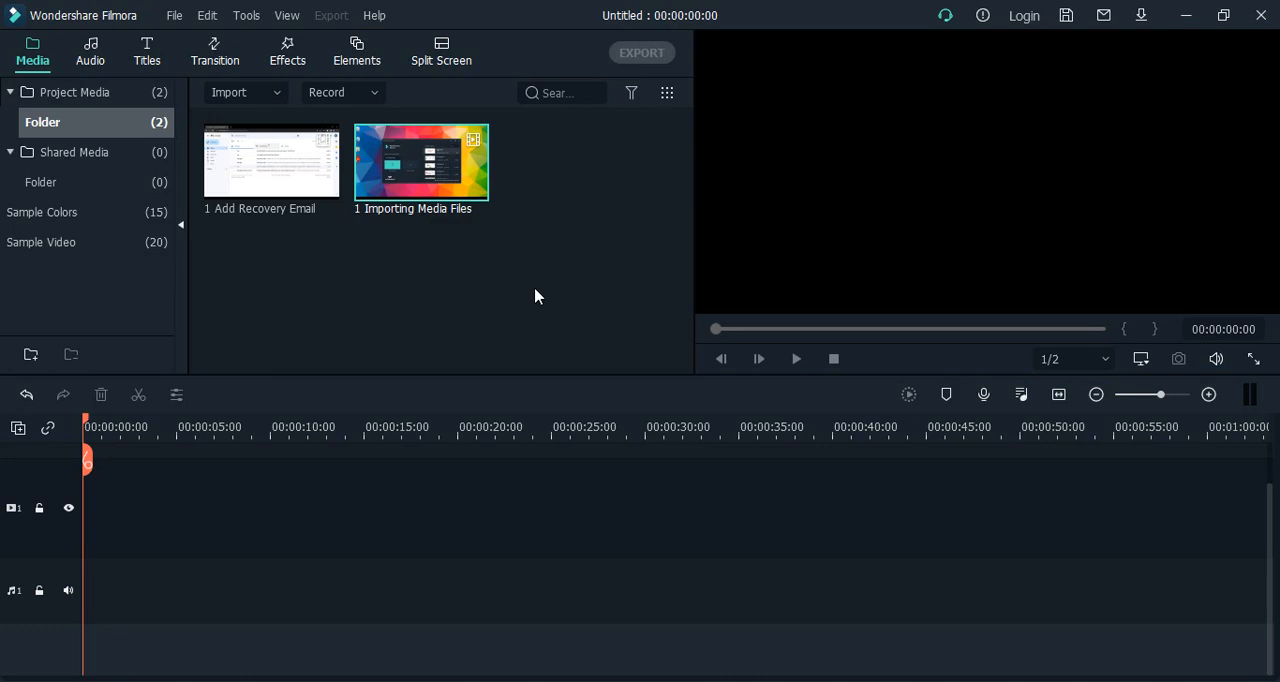
pyautogui.moveTo(603, 486)
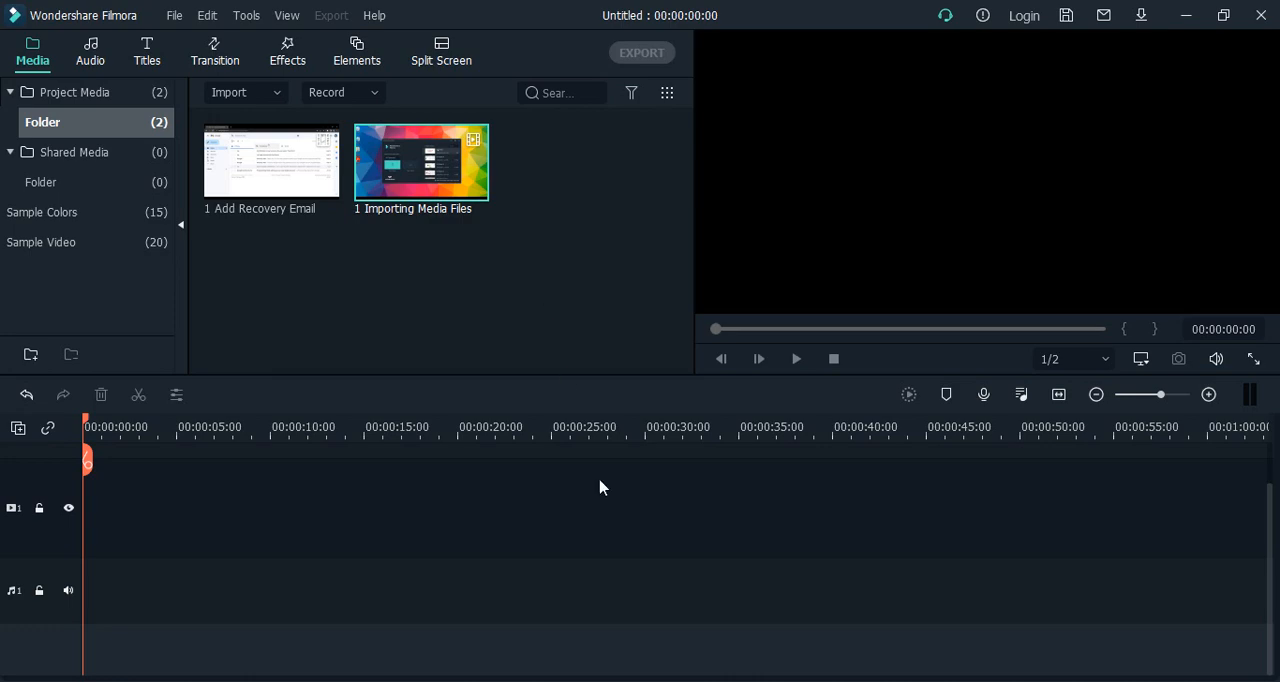